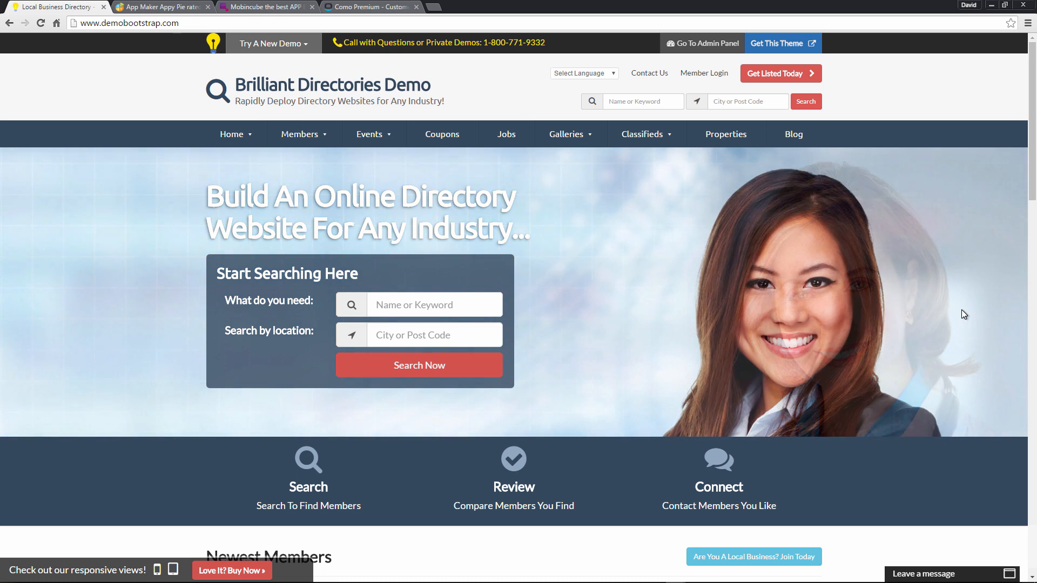
Step: Visit the Appy Pie and Mobincube app builder sites, then switch to the Como Premium site
{"action": "left_click", "coordinate": [132, 23]}
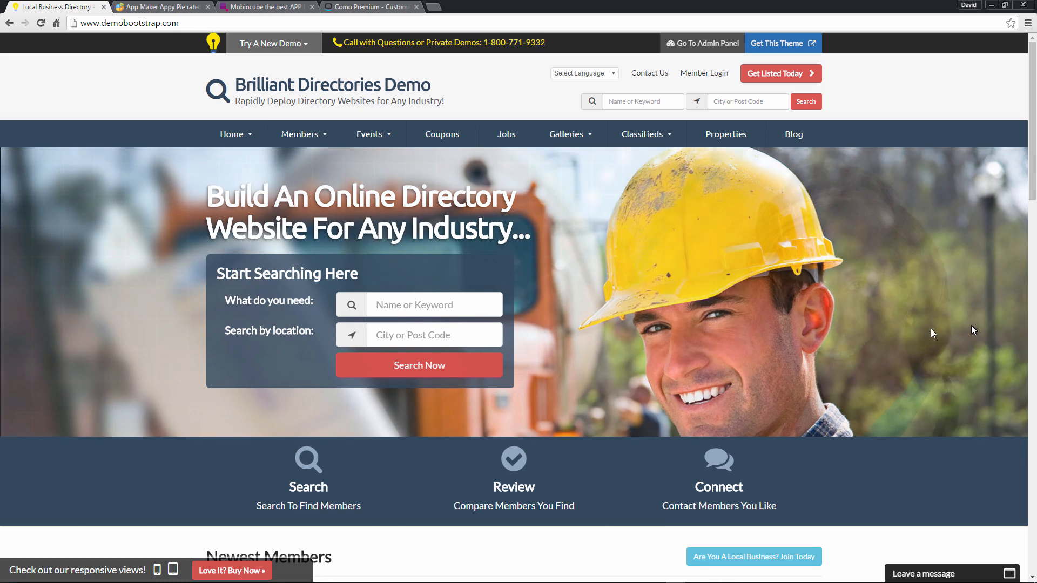
{"action": "left_click", "coordinate": [159, 6]}
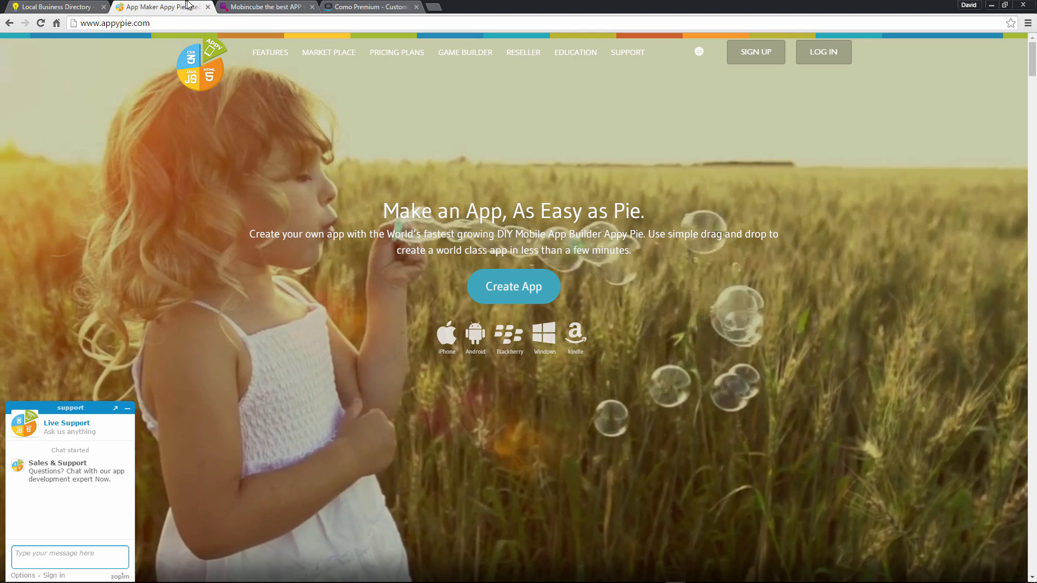
{"action": "left_click", "coordinate": [265, 6]}
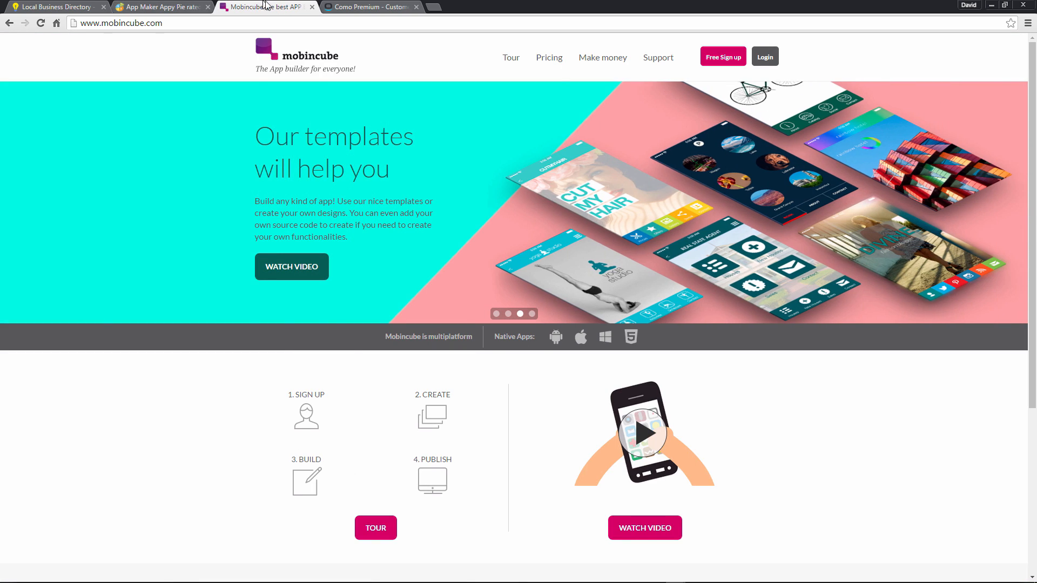
{"action": "left_click", "coordinate": [367, 7]}
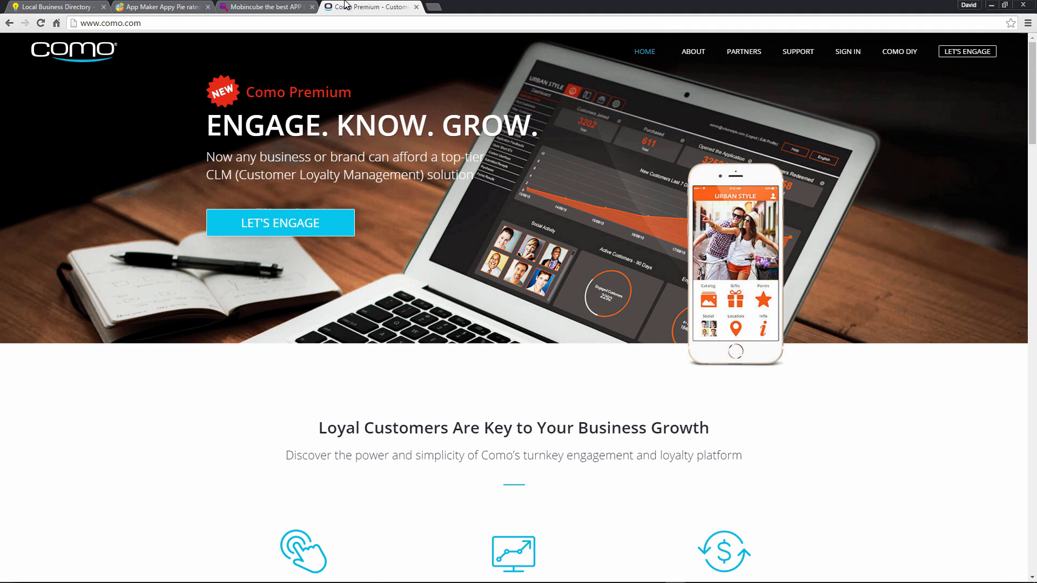
Step: Close the Appy Pie and Mobincube sites, leaving the directory demo and Como open
{"action": "right_click", "coordinate": [46, 6]}
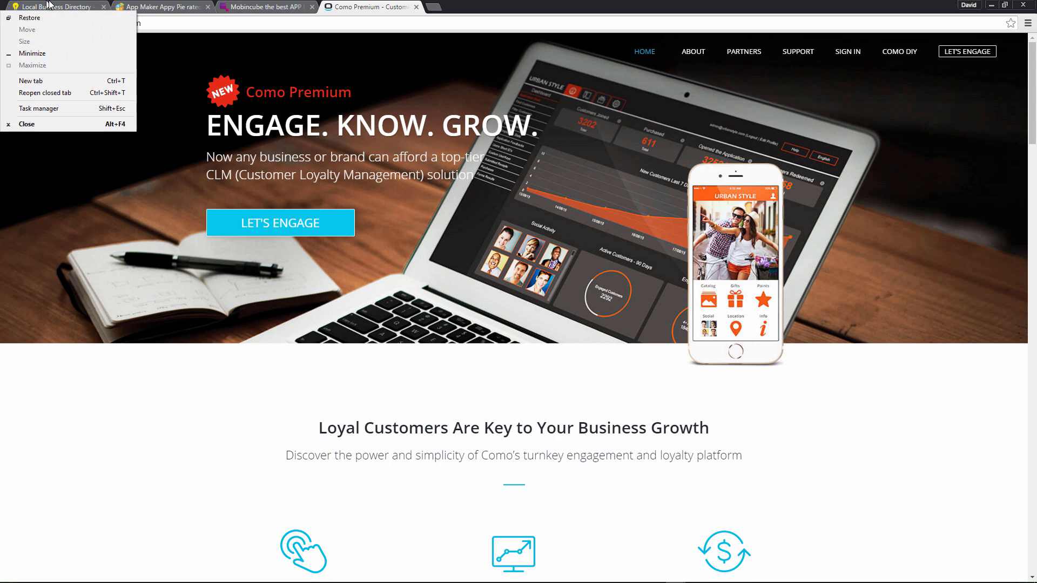
{"action": "left_click", "coordinate": [56, 6]}
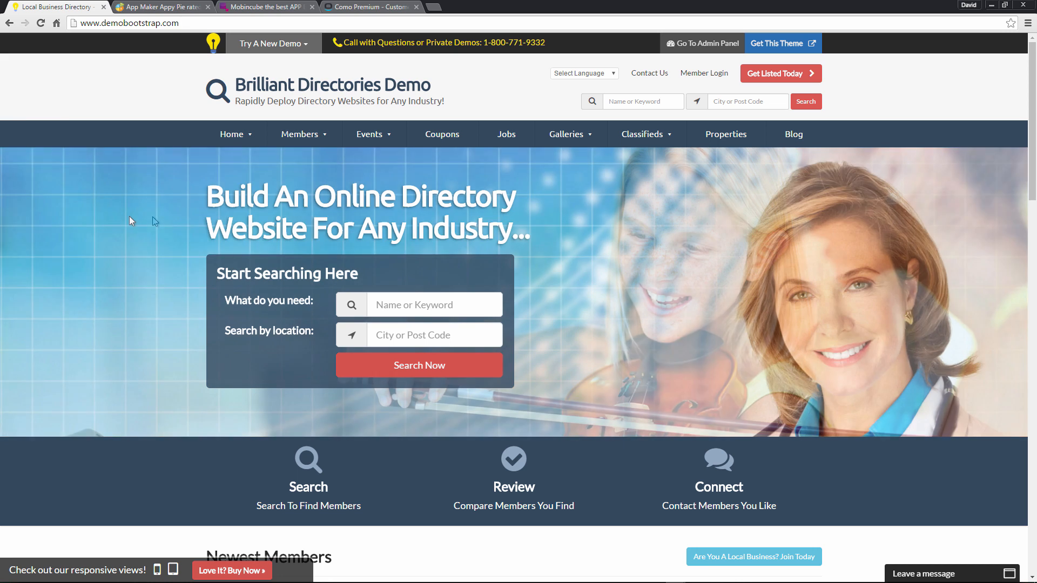
{"action": "left_click", "coordinate": [208, 7]}
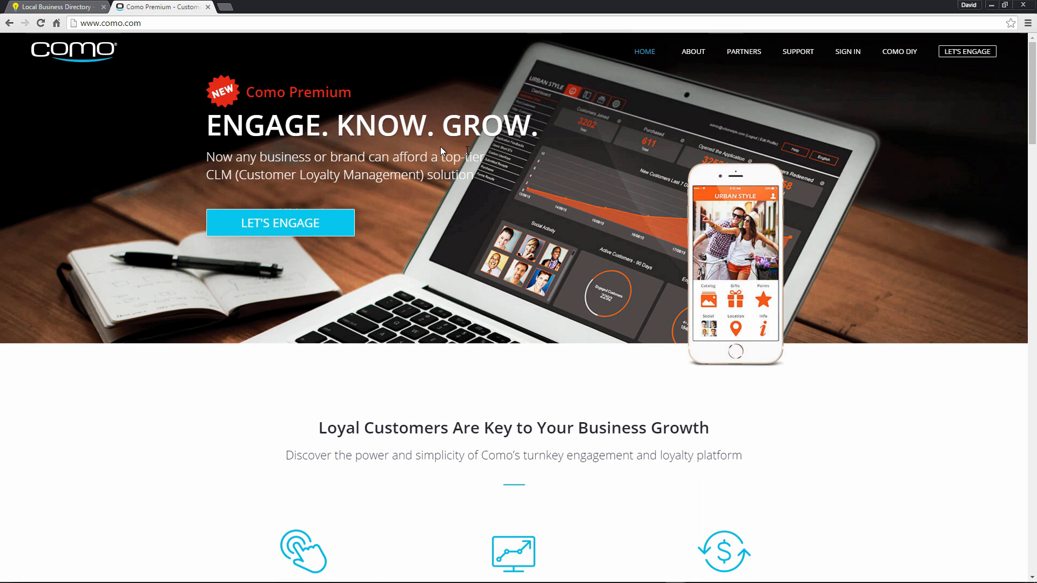
{"action": "mouse_move", "coordinate": [899, 51]}
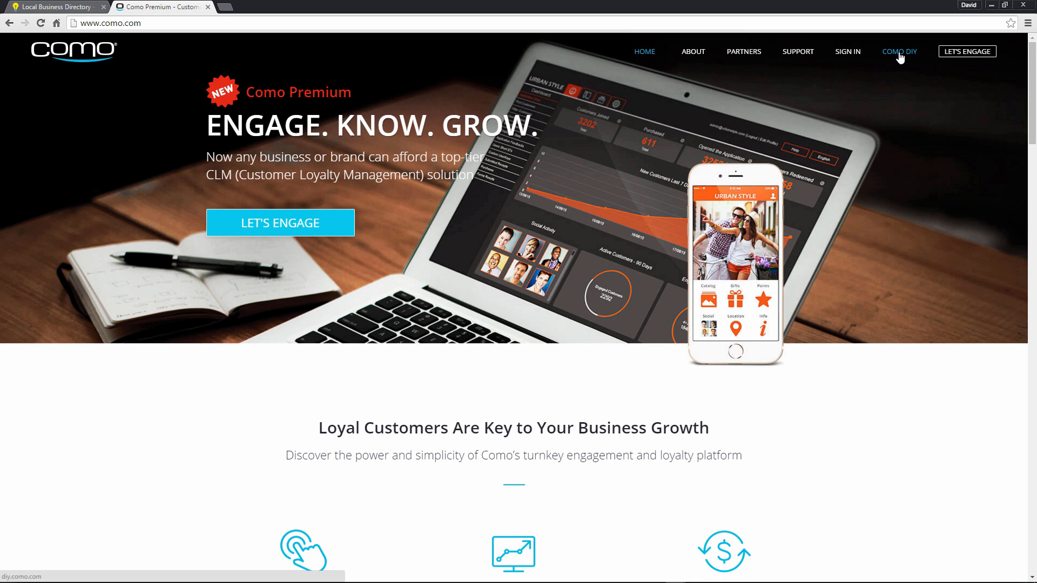
Step: Go to Como DIY and start the Create App wizard at the Name Your App step
{"action": "left_click", "coordinate": [898, 52]}
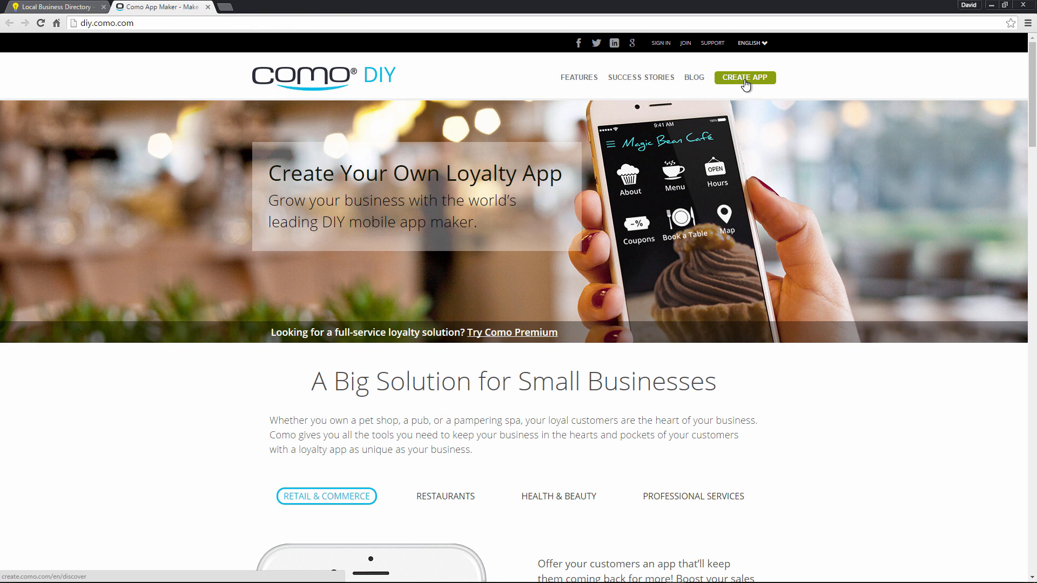
{"action": "left_click", "coordinate": [743, 77]}
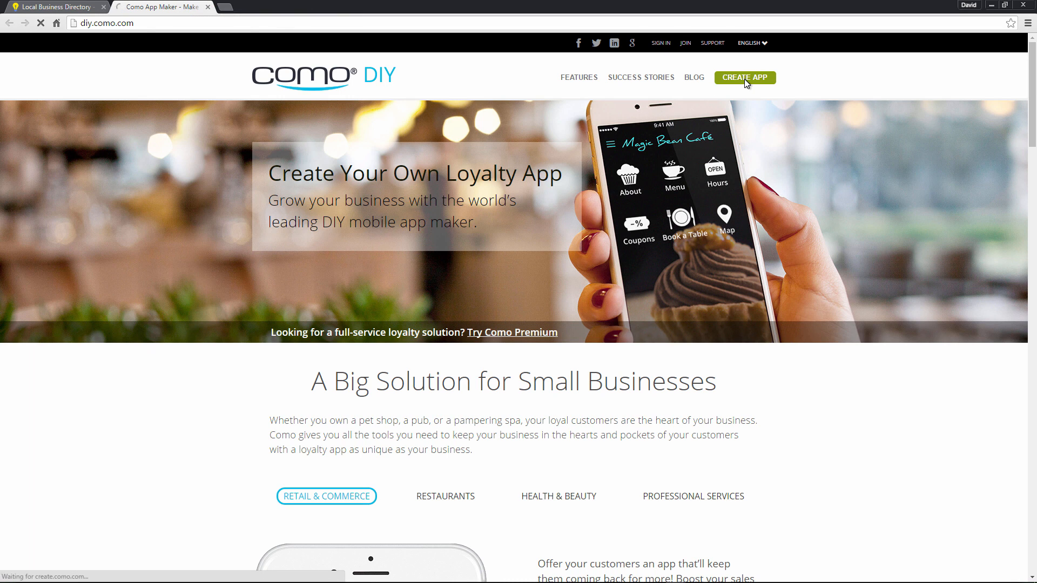
{"action": "left_click", "coordinate": [744, 78]}
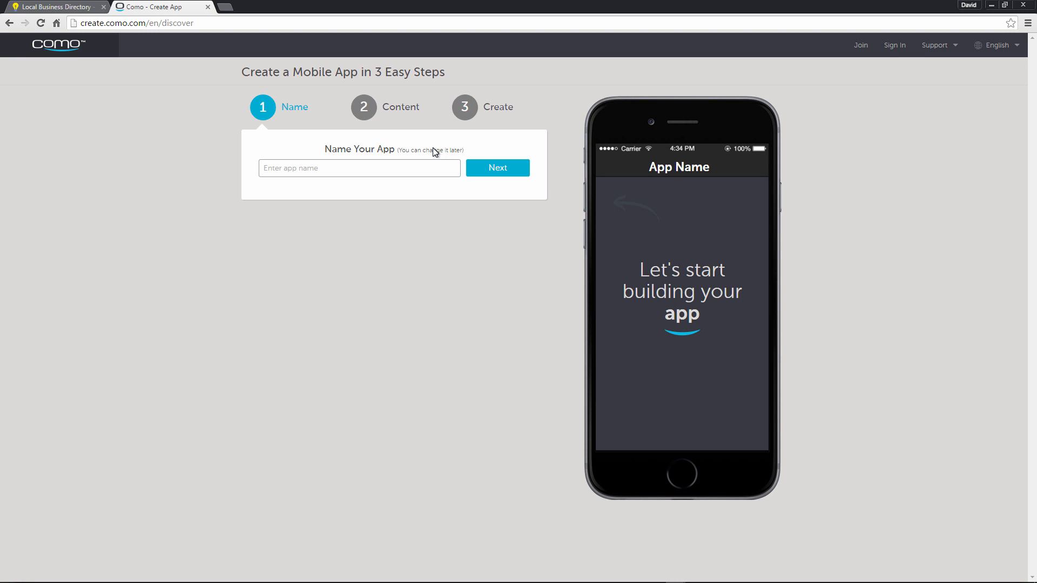
Step: Name the new app 'Brilliant Directories' and continue
{"action": "type", "text": "Brilliant"}
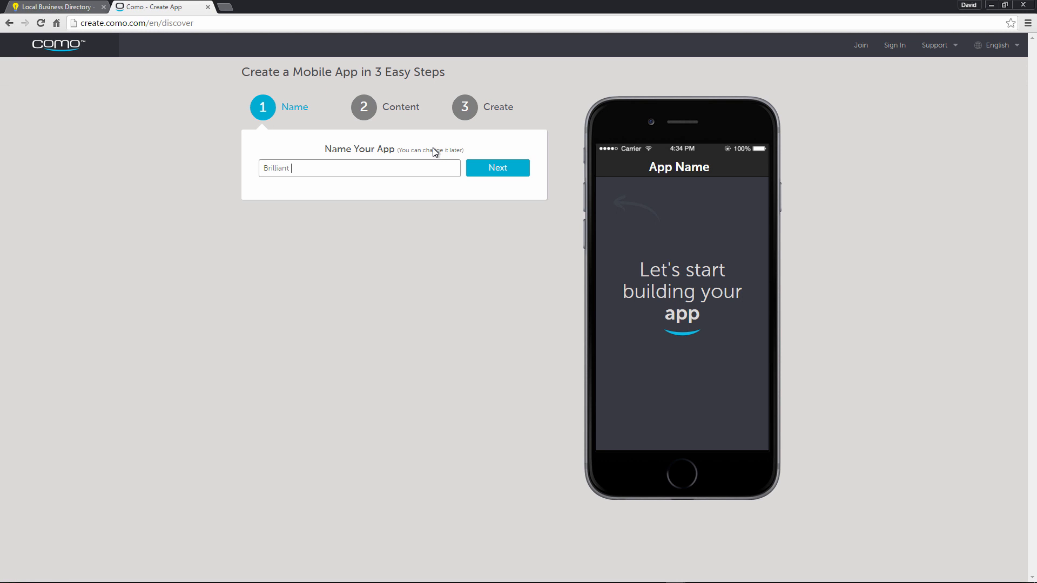
{"action": "type", "text": "Directories"}
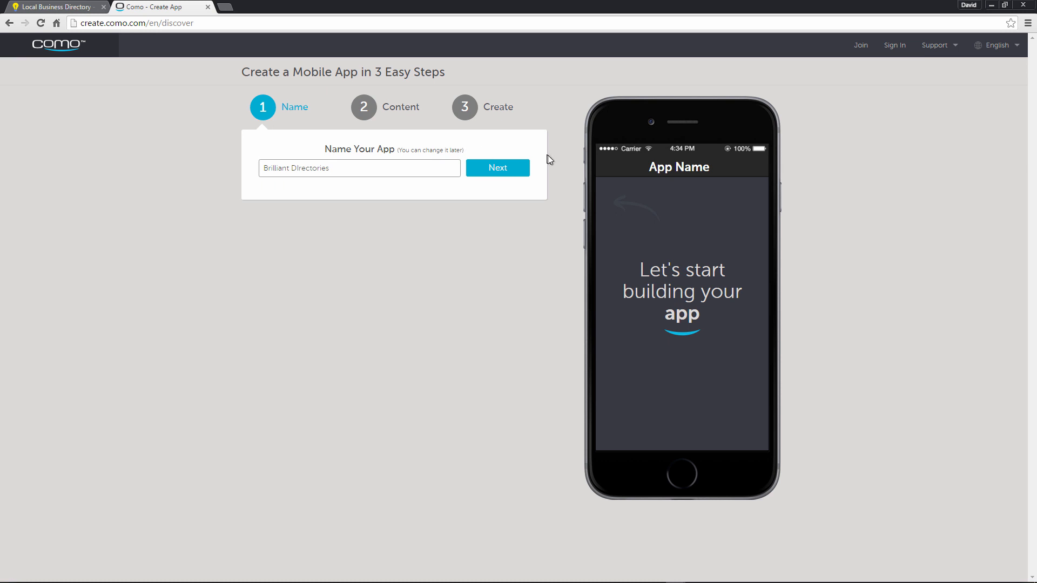
{"action": "left_click", "coordinate": [497, 168]}
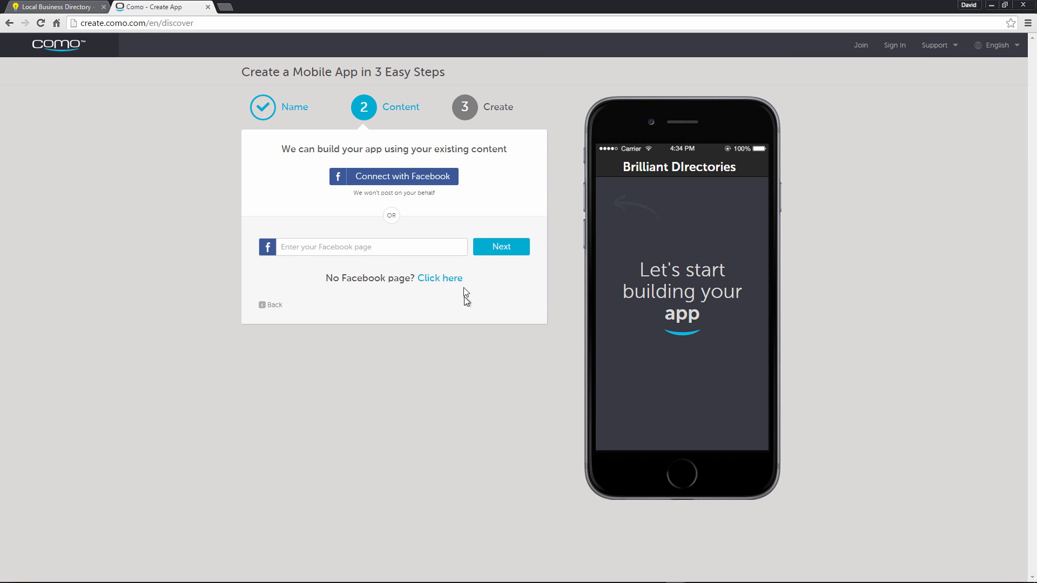
Step: Build the app from a website using the pasted demobootstrap.com address instead of a Facebook page
{"action": "left_click", "coordinate": [439, 278]}
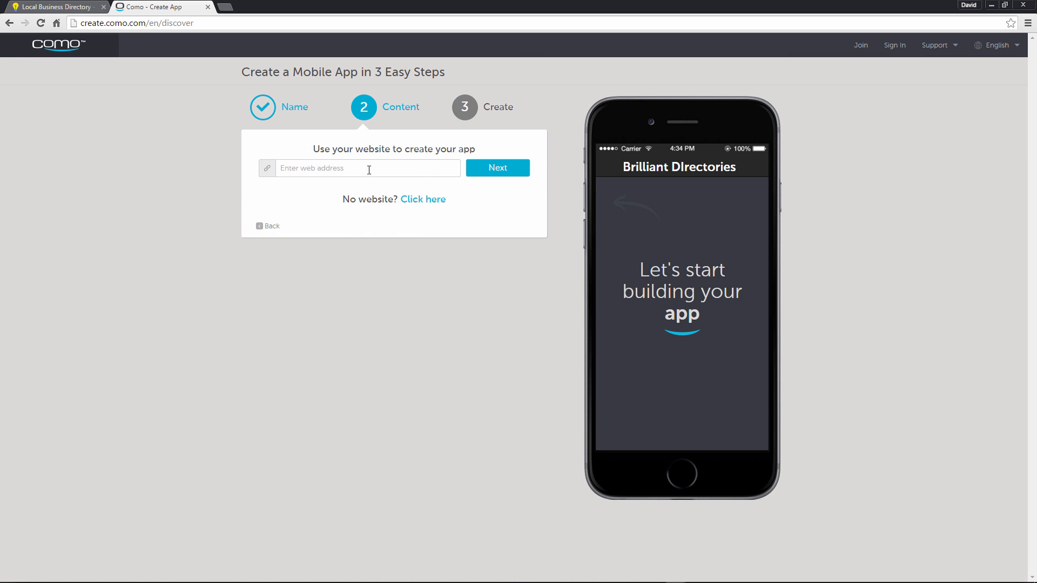
{"action": "right_click", "coordinate": [368, 168]}
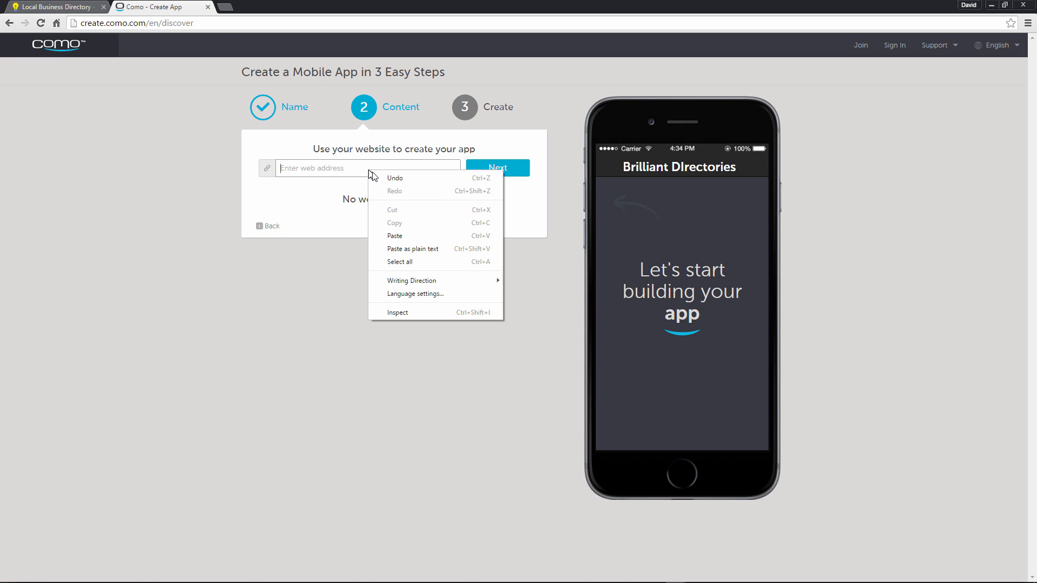
{"action": "left_click", "coordinate": [394, 237]}
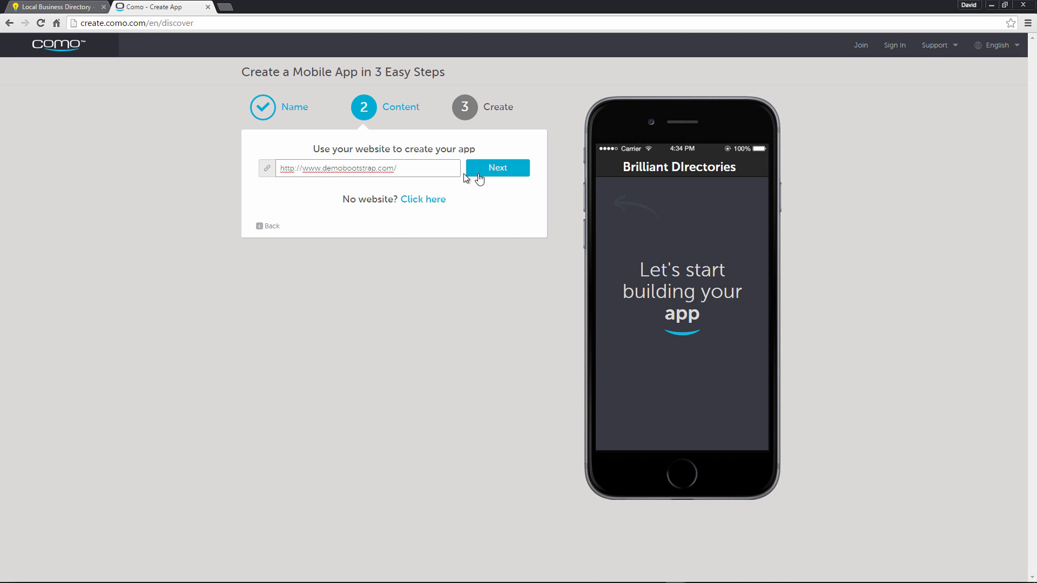
{"action": "left_click", "coordinate": [497, 167]}
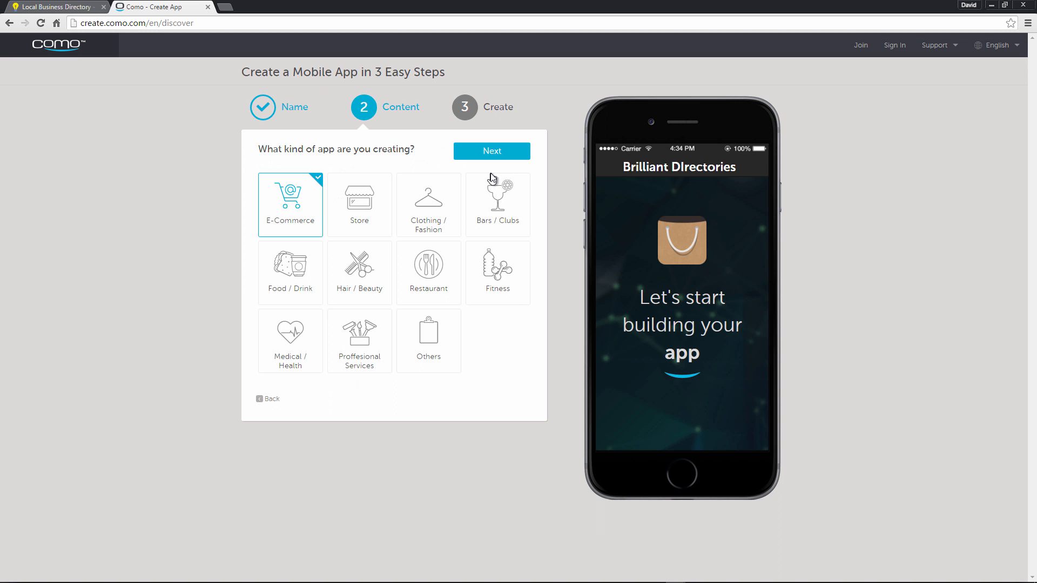
Step: Categorise the app as Others and generate it in the Como editor
{"action": "left_click", "coordinate": [428, 340]}
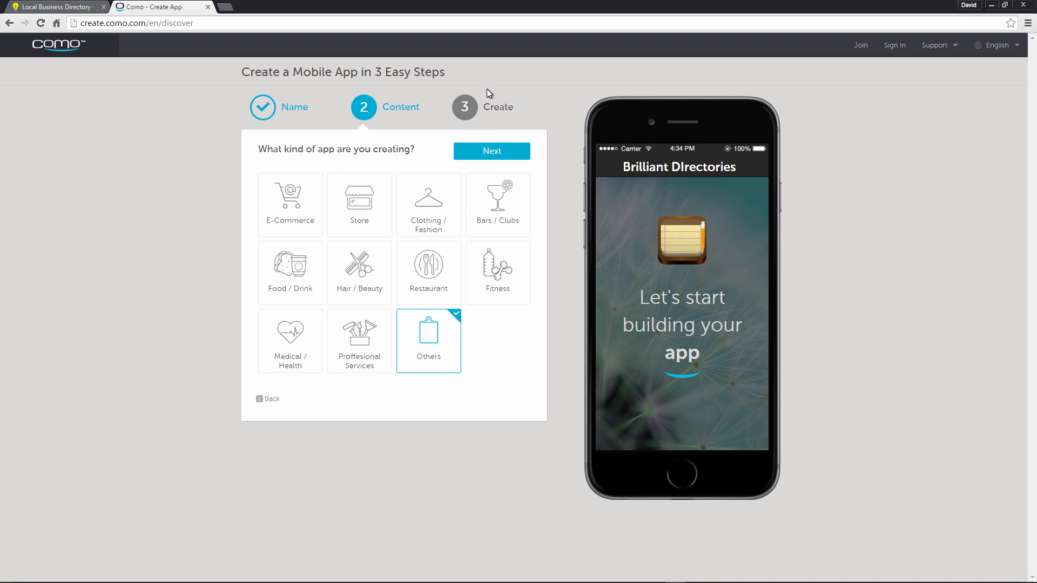
{"action": "left_click", "coordinate": [492, 151]}
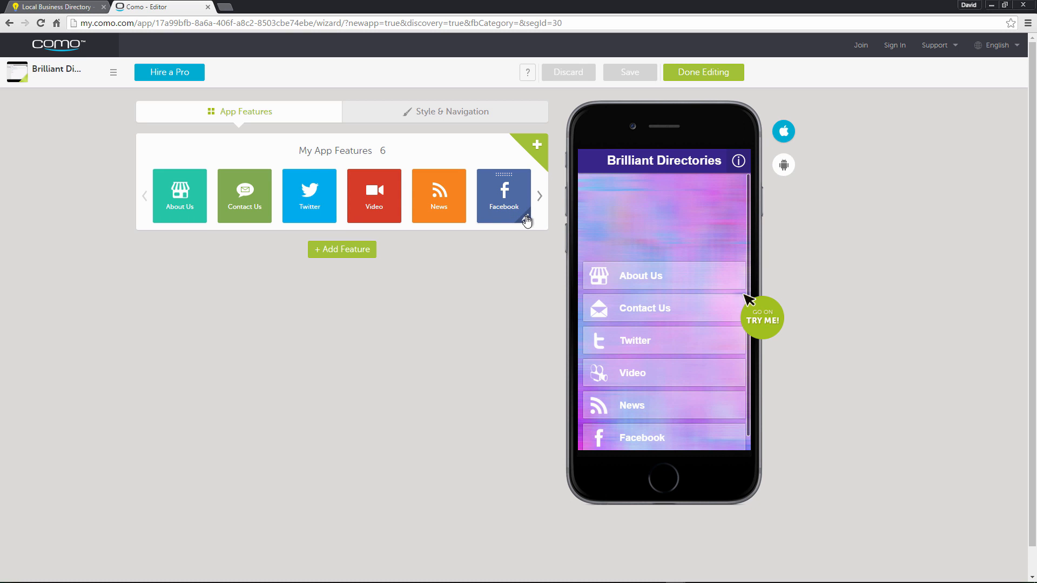
Step: Delete the Facebook and News features from the app
{"action": "left_click", "coordinate": [504, 196]}
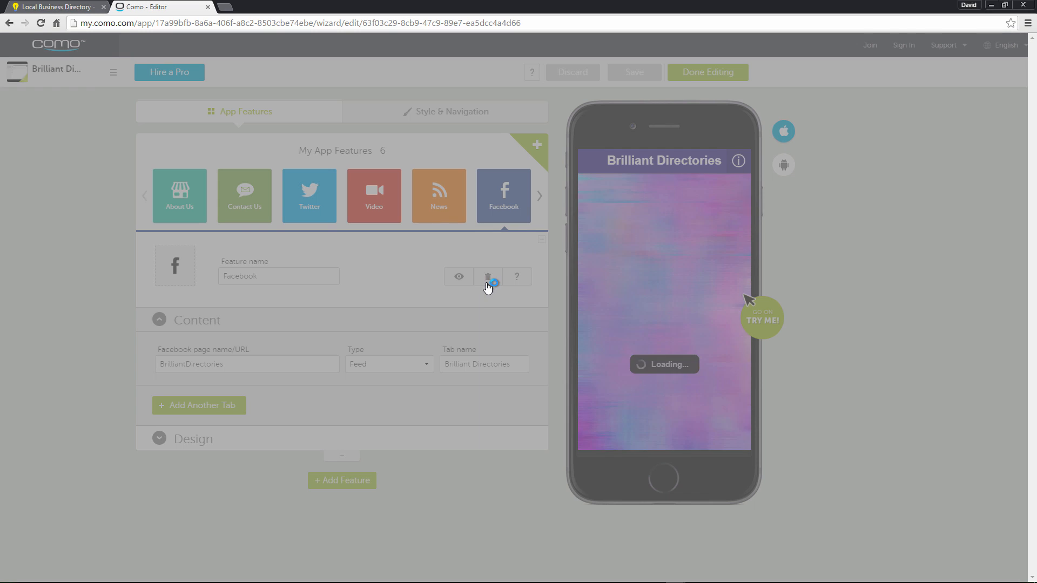
{"action": "left_click", "coordinate": [488, 276]}
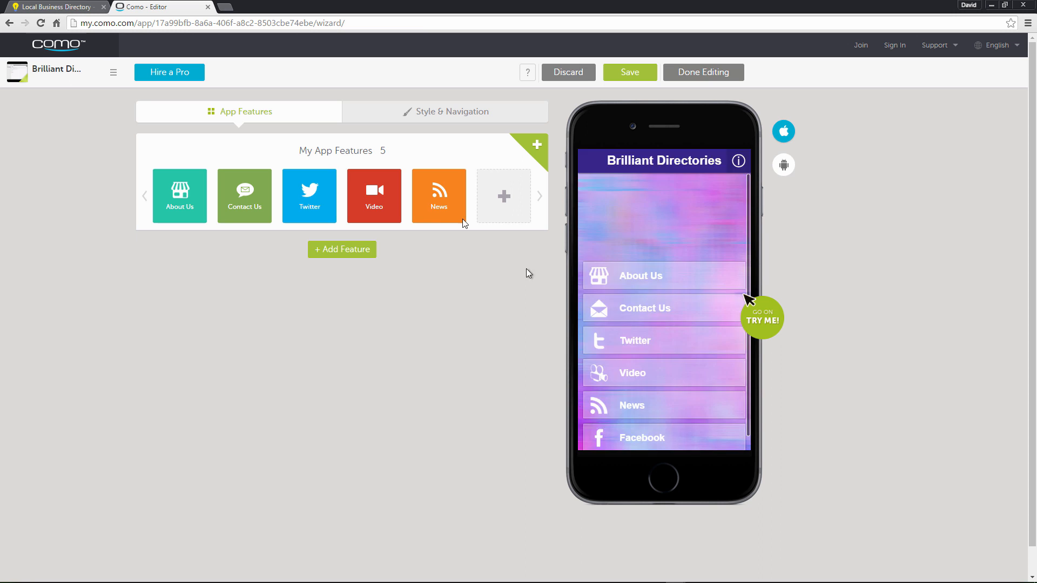
{"action": "left_click", "coordinate": [439, 195]}
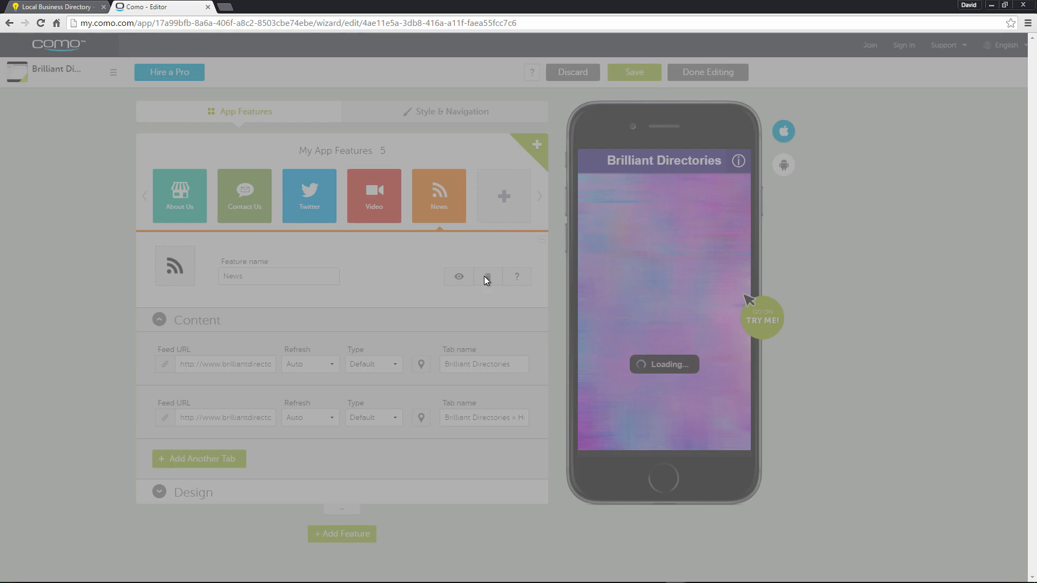
{"action": "left_click", "coordinate": [487, 277]}
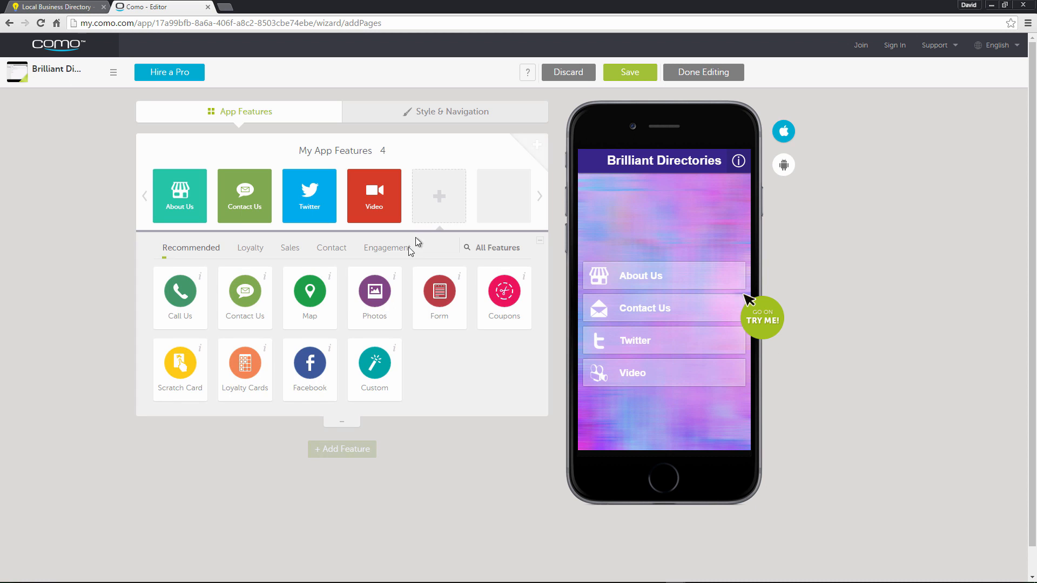
Step: Add a Web Page feature from the All Features list
{"action": "left_click", "coordinate": [497, 247]}
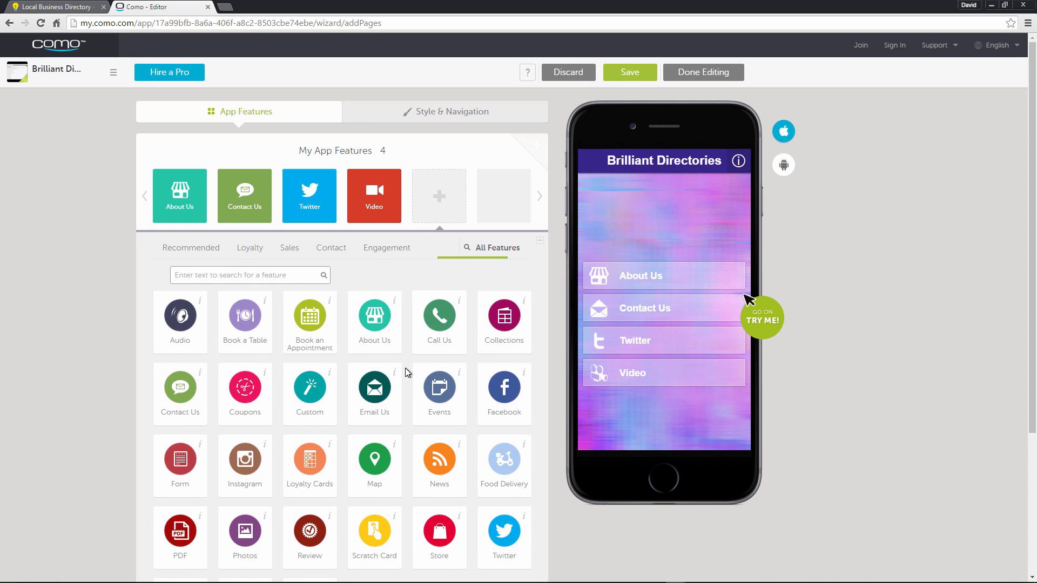
{"action": "scroll", "scroll_direction": "down", "scroll_amount": 3}
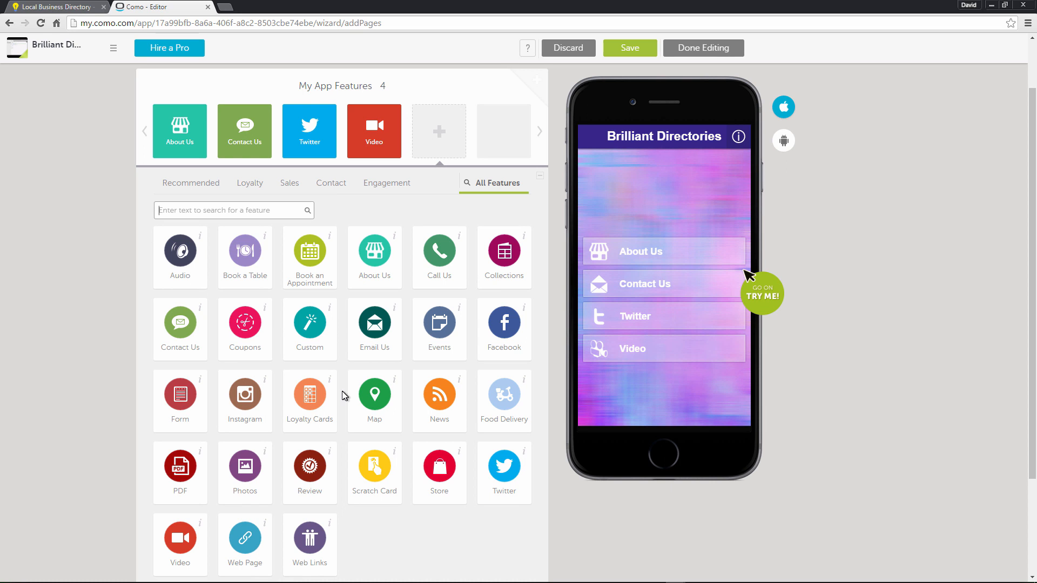
{"action": "left_click", "coordinate": [245, 536]}
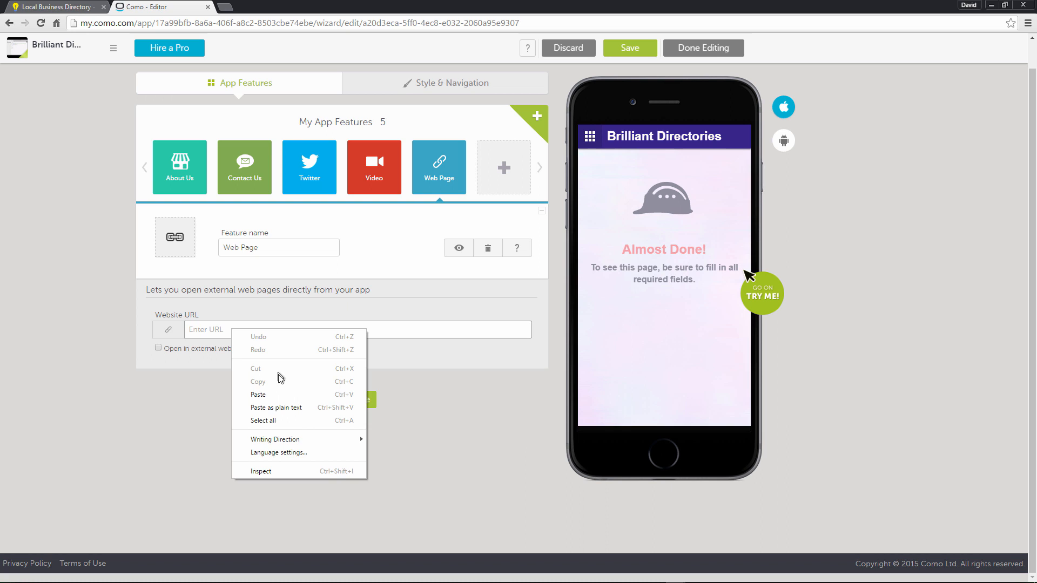
Step: Set the Web Page URL to the demobootstrap.com site and compare the preview with the live site
{"action": "left_click", "coordinate": [257, 396]}
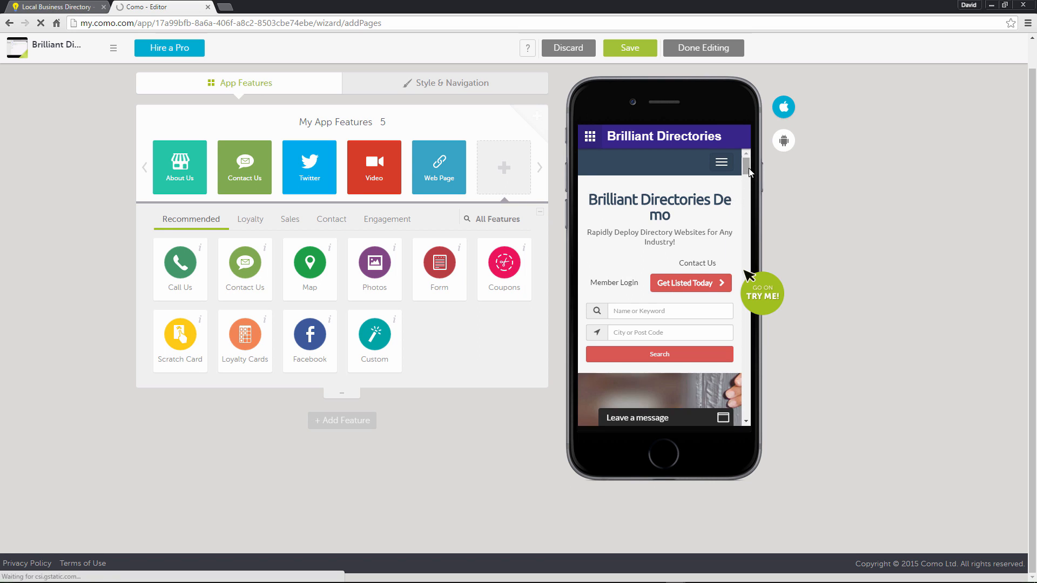
{"action": "scroll", "scroll_direction": "down", "scroll_amount": 3}
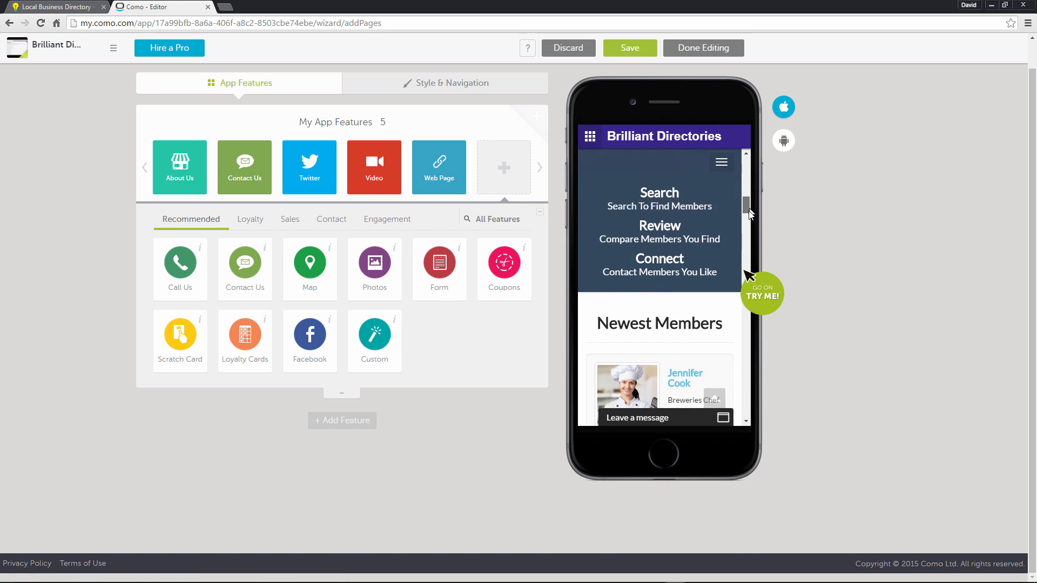
{"action": "scroll", "scroll_direction": "down", "scroll_amount": 3}
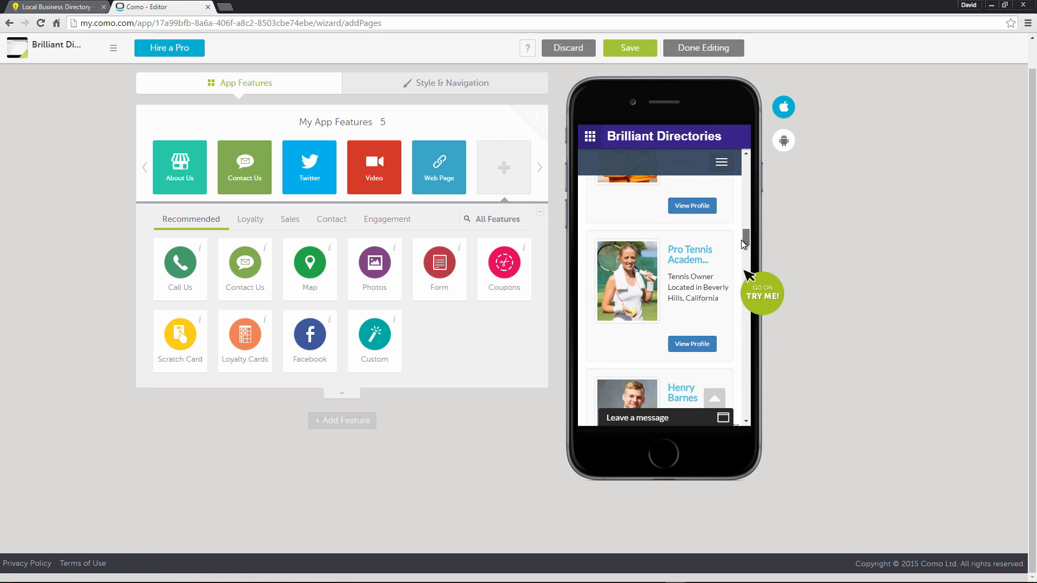
{"action": "left_click", "coordinate": [56, 7]}
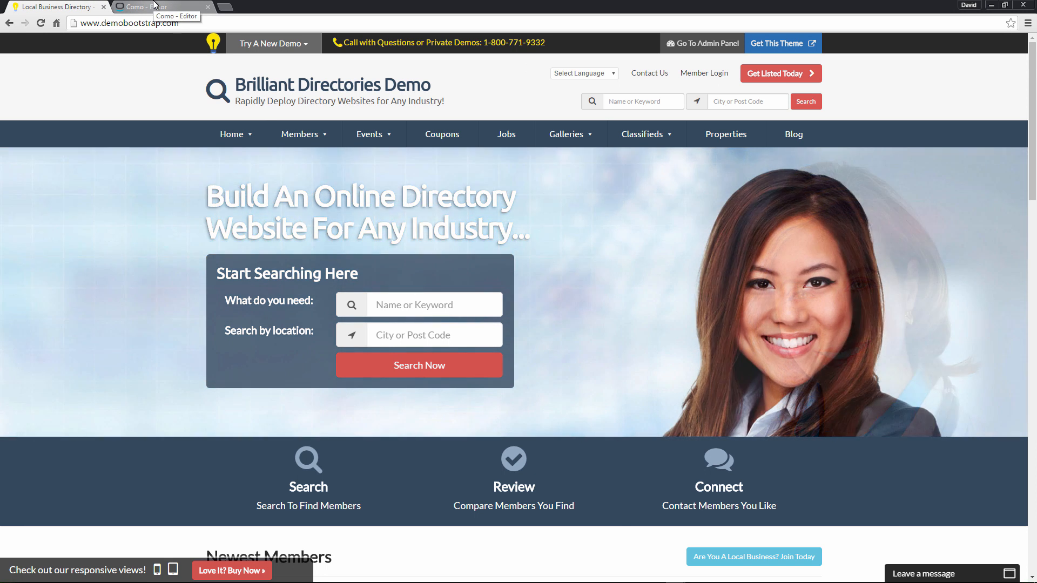
{"action": "left_click", "coordinate": [159, 7]}
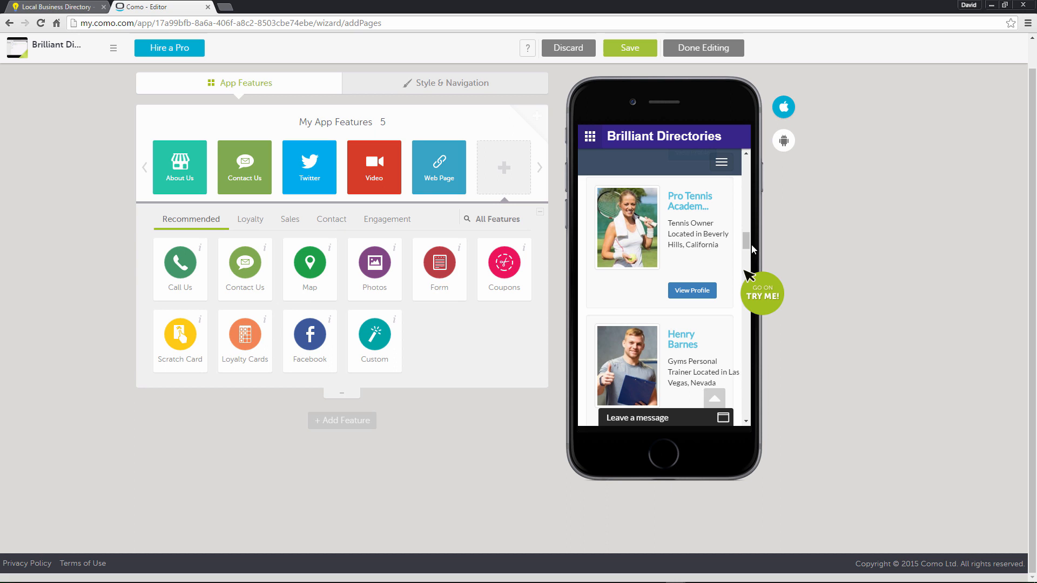
Step: Try the directory site's menu in the phone preview, then return to the app home screen
{"action": "scroll", "scroll_direction": "down", "scroll_amount": 3}
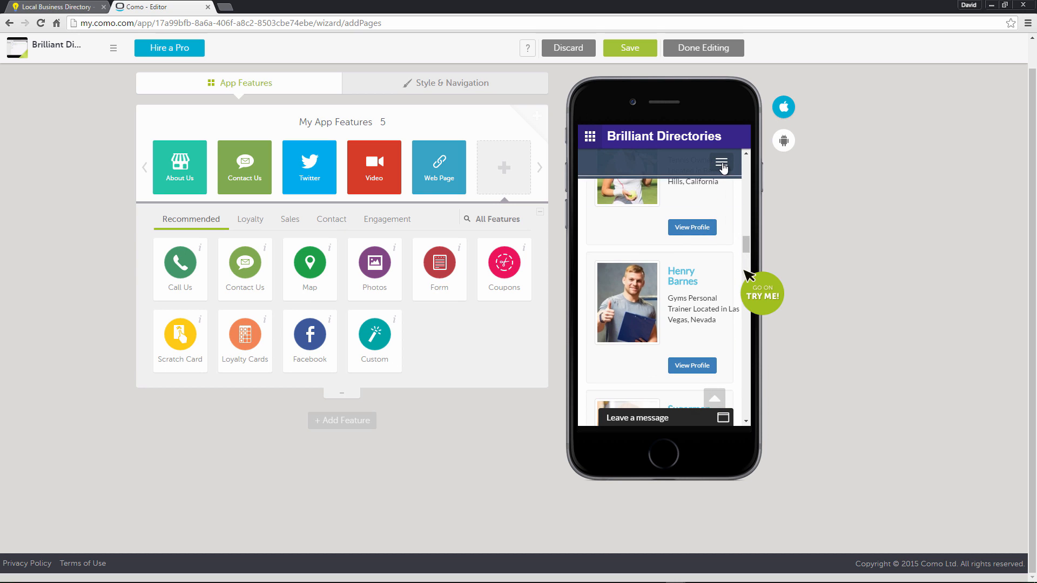
{"action": "left_click", "coordinate": [721, 163]}
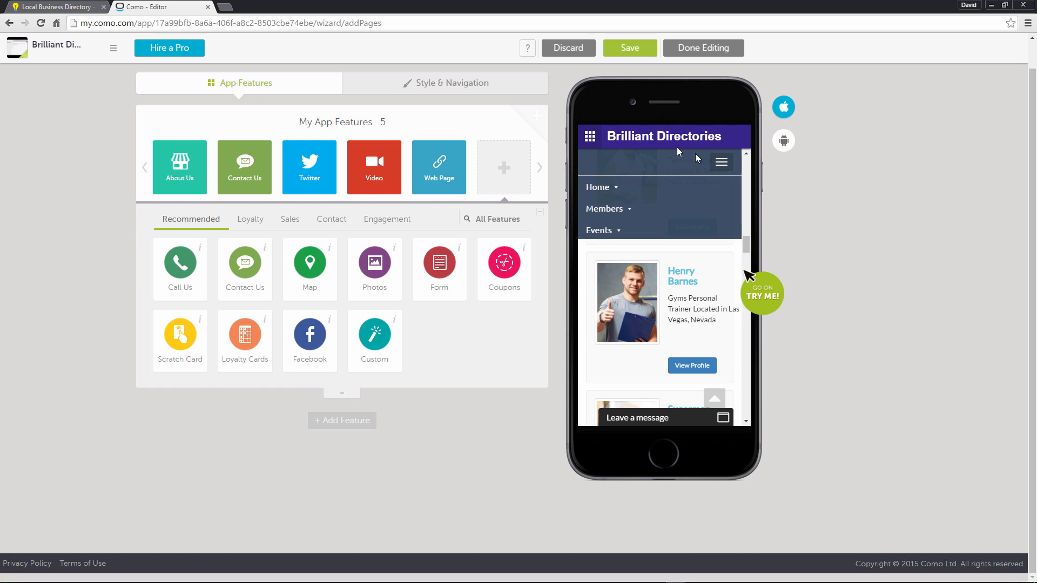
{"action": "left_click", "coordinate": [589, 136]}
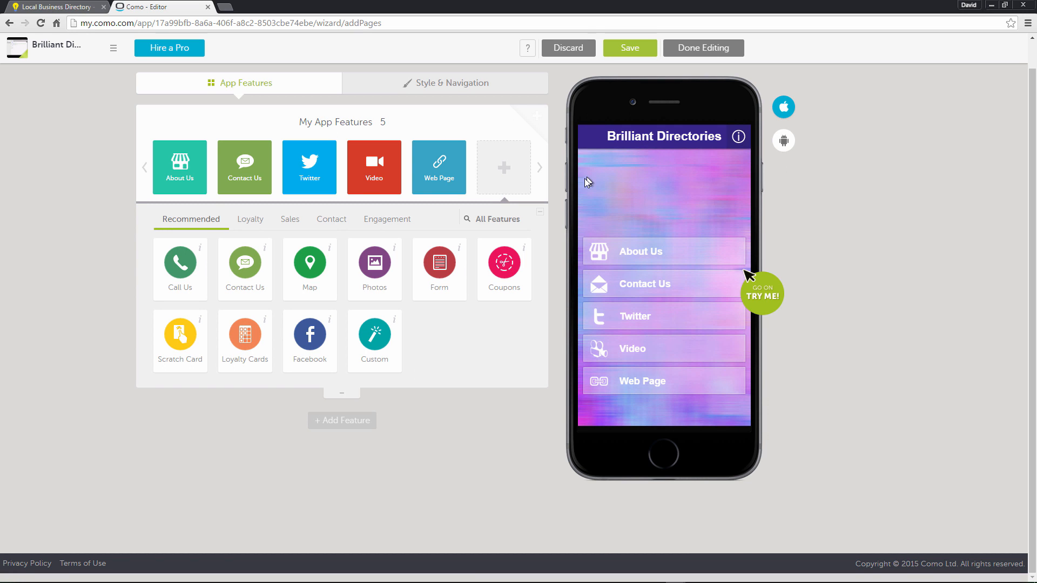
Step: Apply the Spotlight theme in Style & Navigation
{"action": "left_click", "coordinate": [446, 83]}
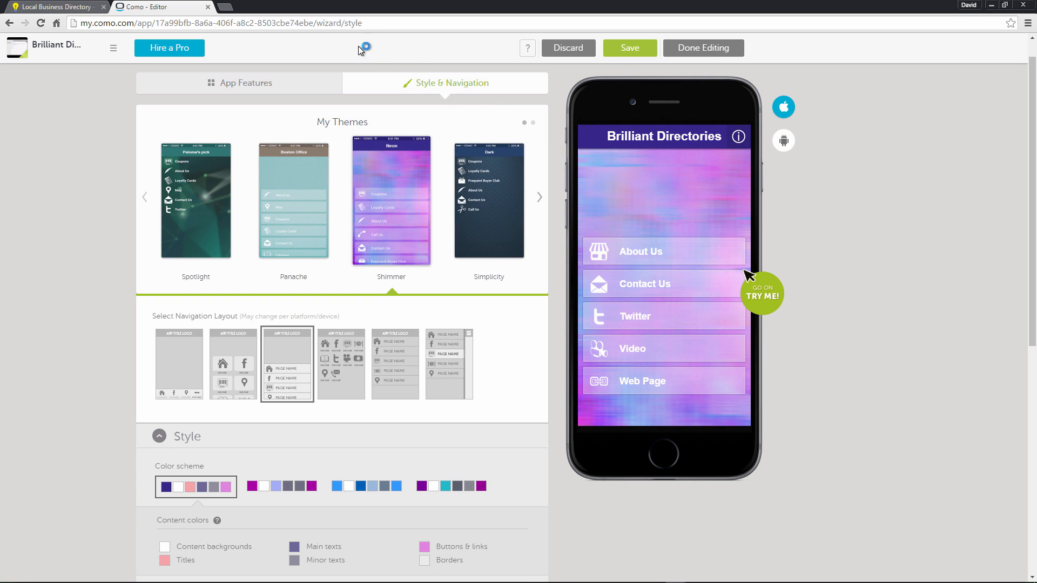
{"action": "left_click", "coordinate": [196, 201]}
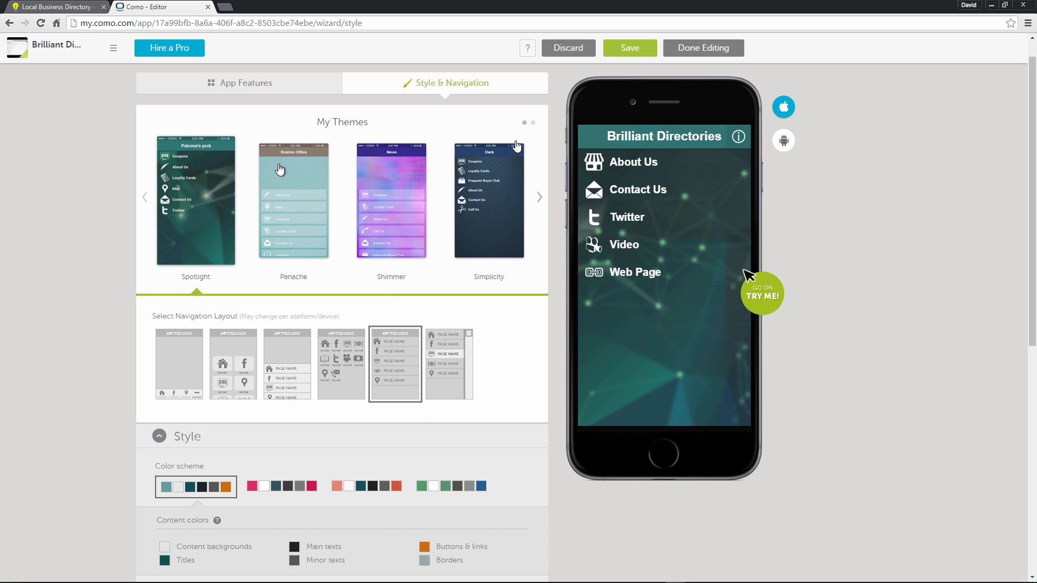
{"action": "mouse_move", "coordinate": [783, 107]}
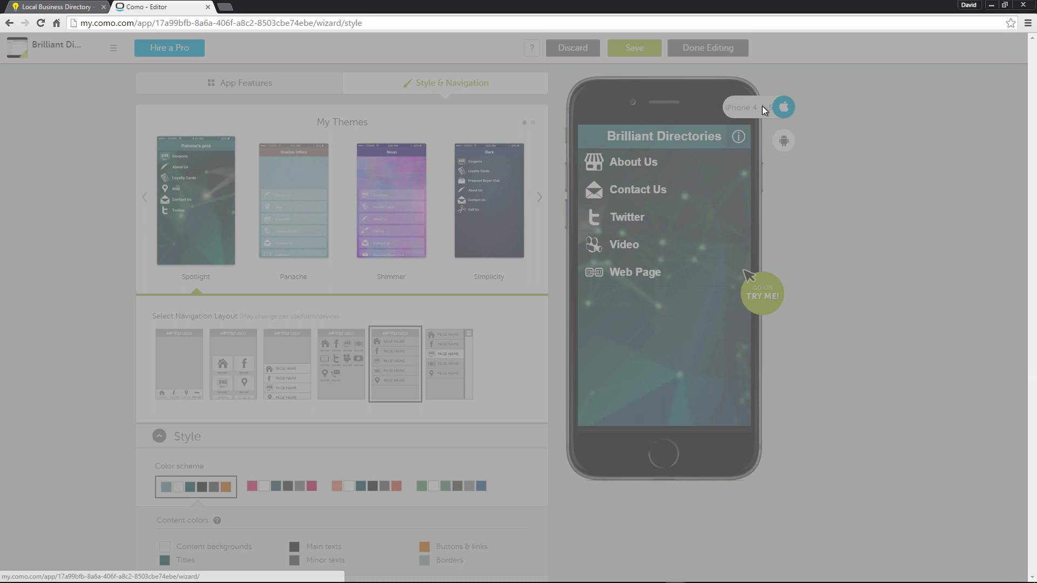
Step: Preview the app on an Apple iPad, browsing its feature list
{"action": "left_click", "coordinate": [762, 293]}
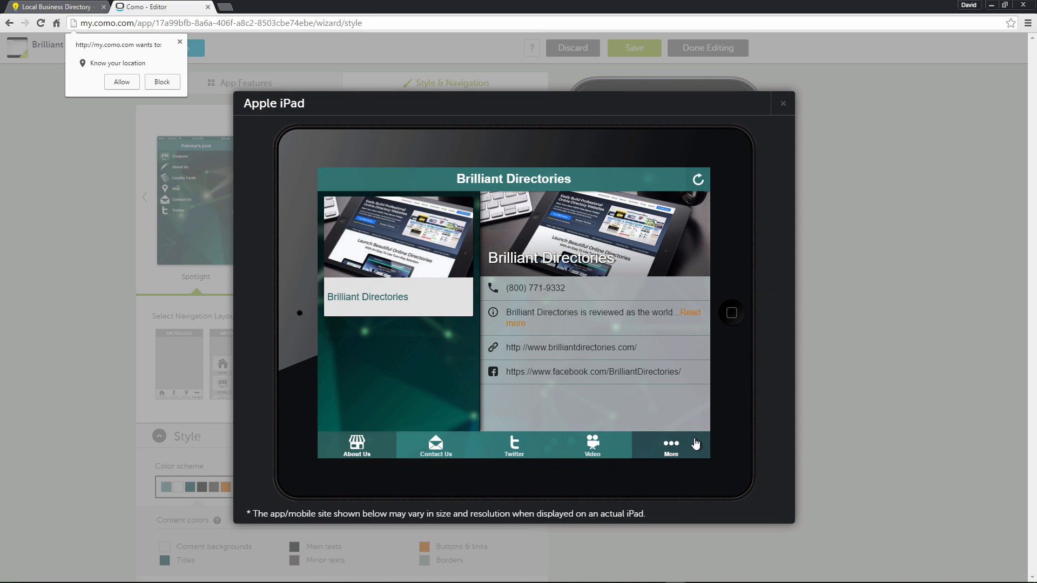
{"action": "left_click", "coordinate": [671, 446]}
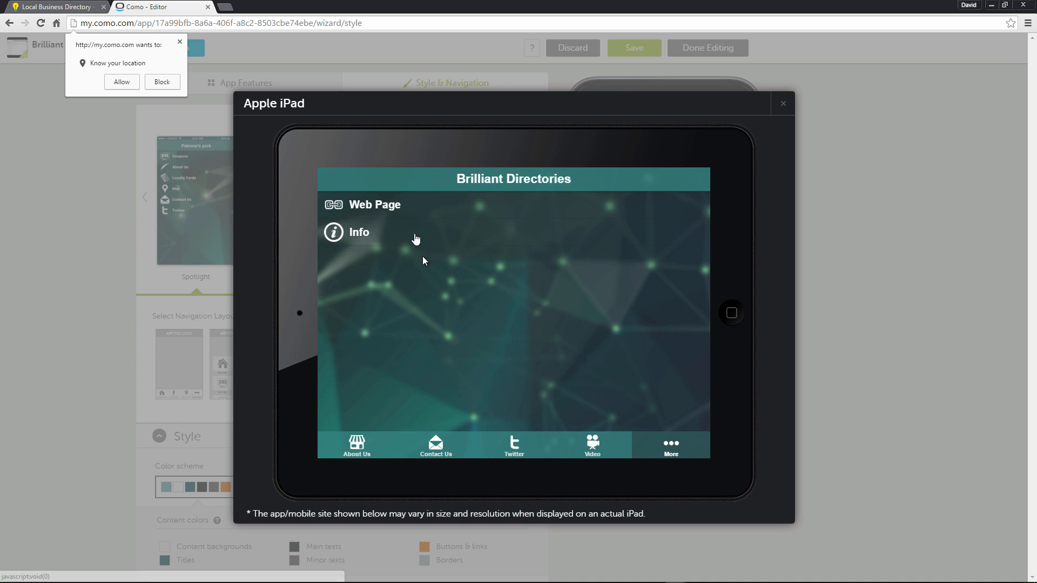
{"action": "left_click", "coordinate": [373, 204]}
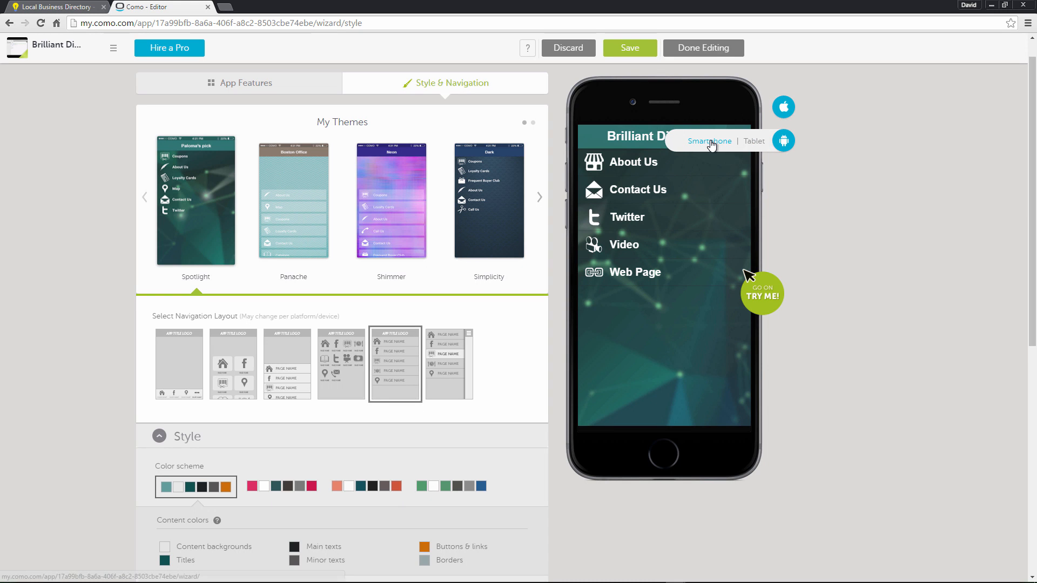
Step: Preview the app on an Android smartphone with the Web Page open, then on an Android tablet
{"action": "left_click", "coordinate": [784, 140]}
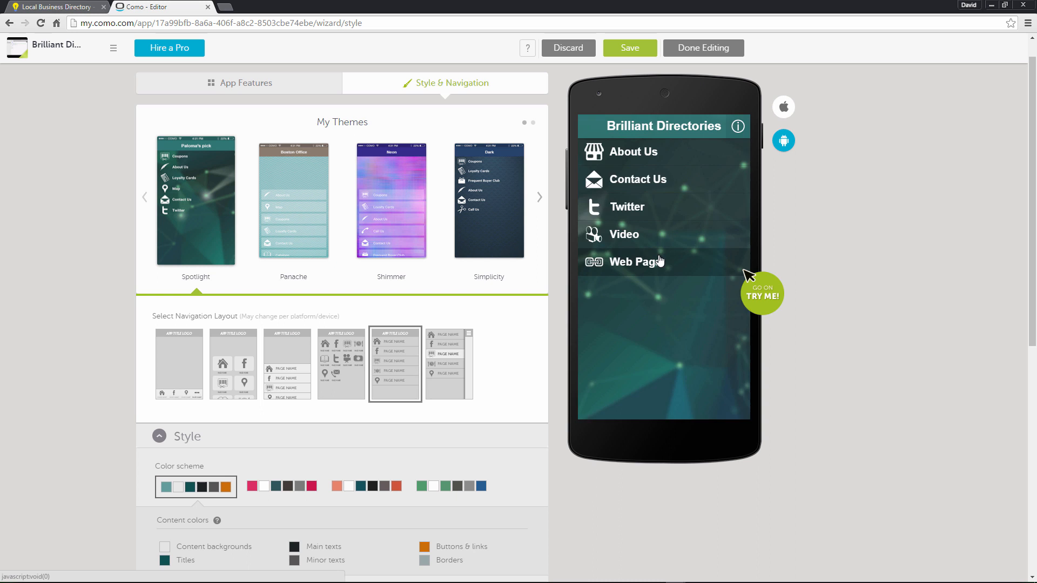
{"action": "left_click", "coordinate": [638, 262]}
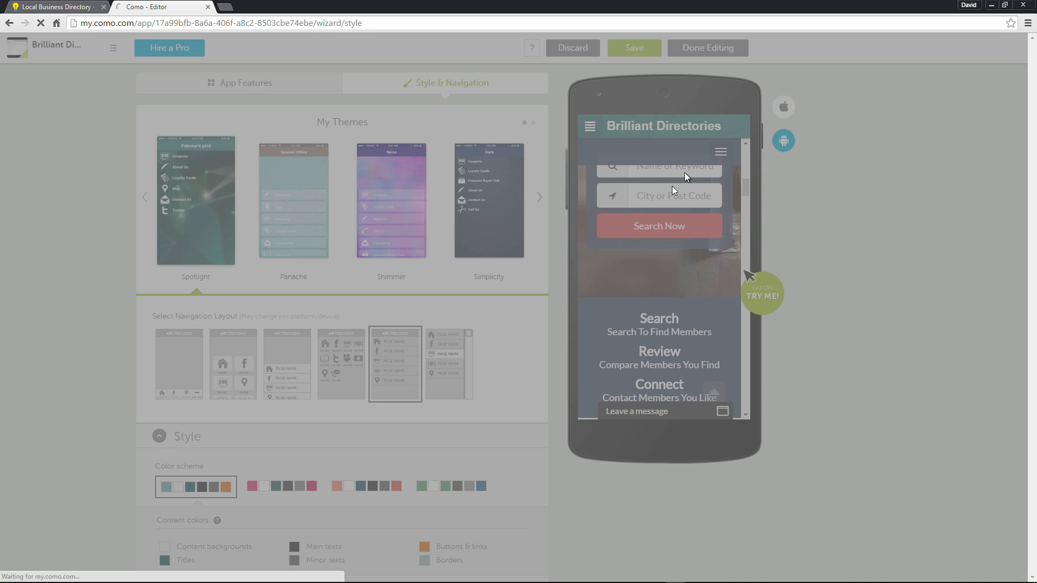
{"action": "left_click", "coordinate": [783, 140]}
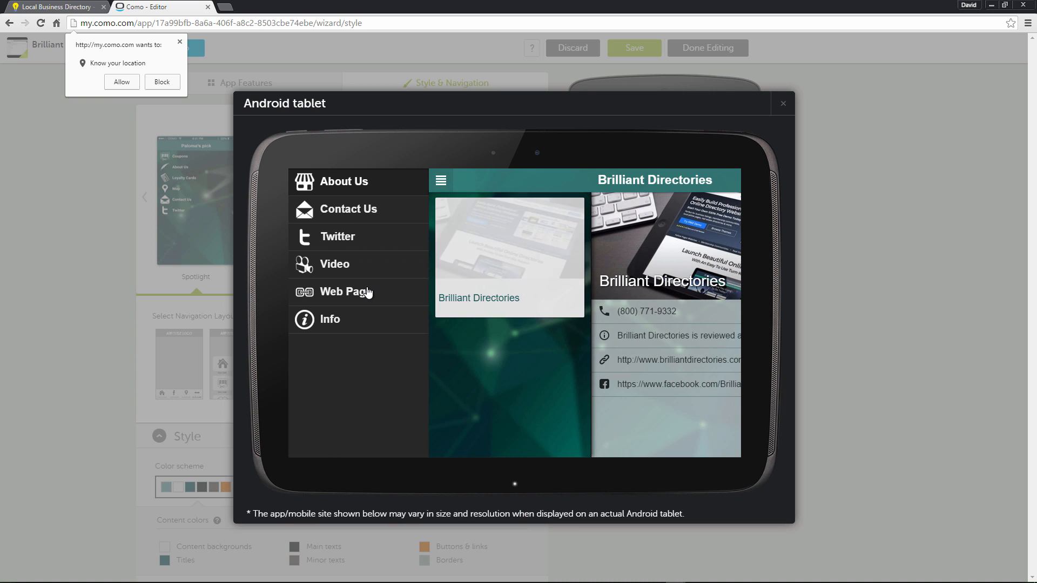